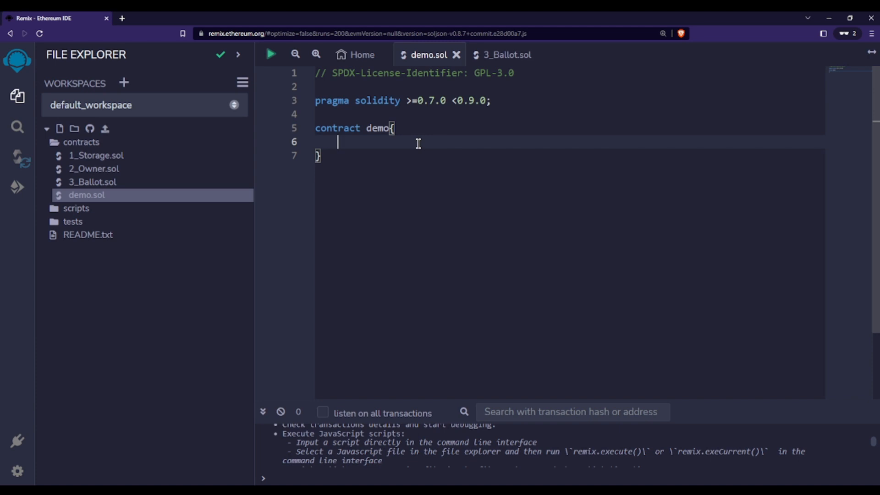
Write 'bool public value;' in the contract, erasing the mistyped initial value before the semicolon.
text(b)
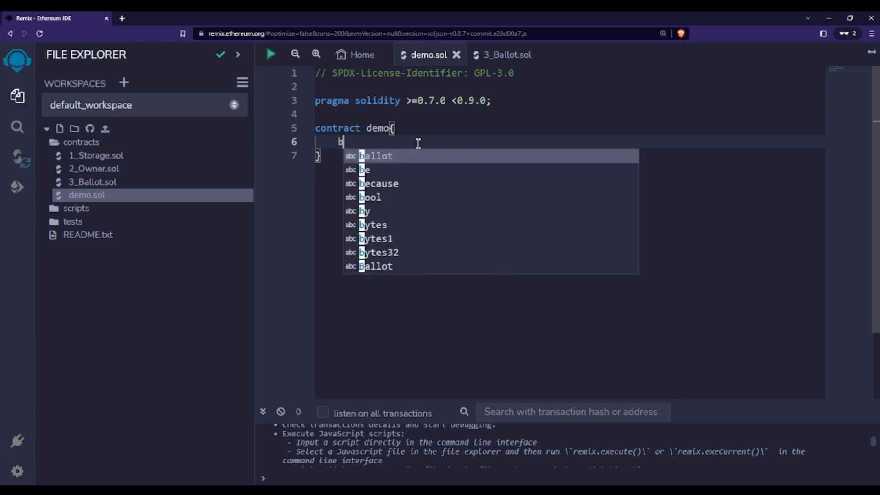
text(ool)
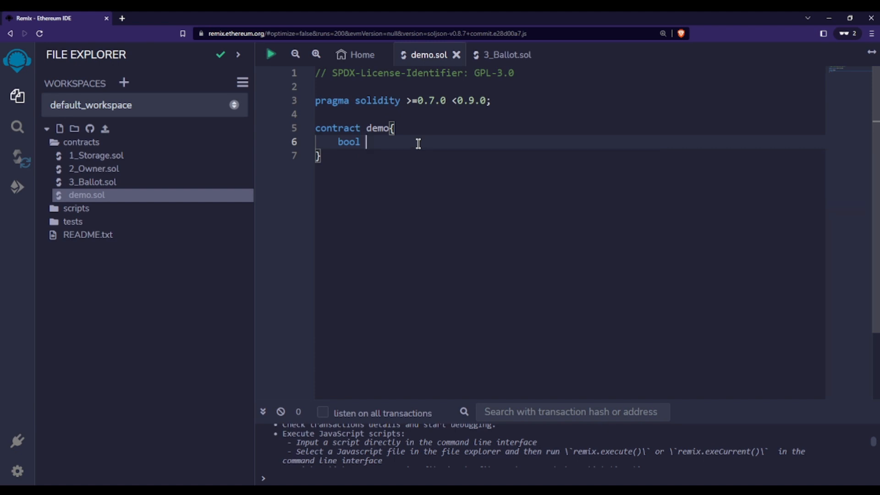
text(public)
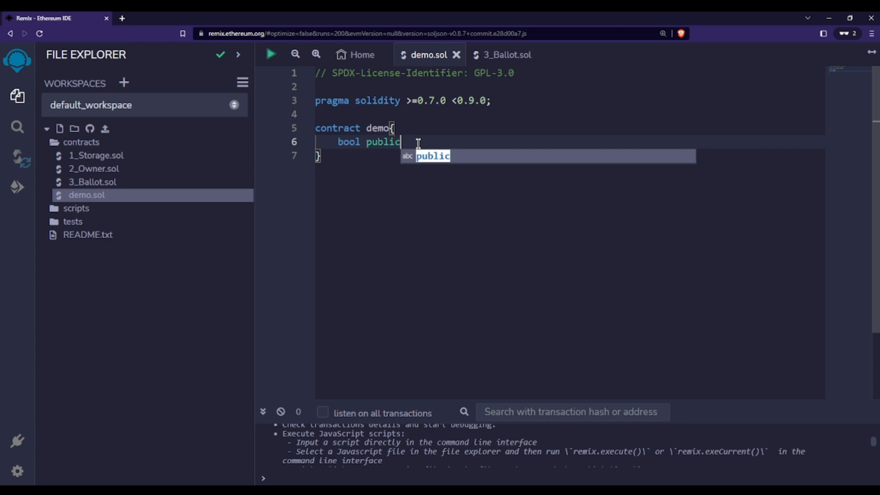
key(Escape)
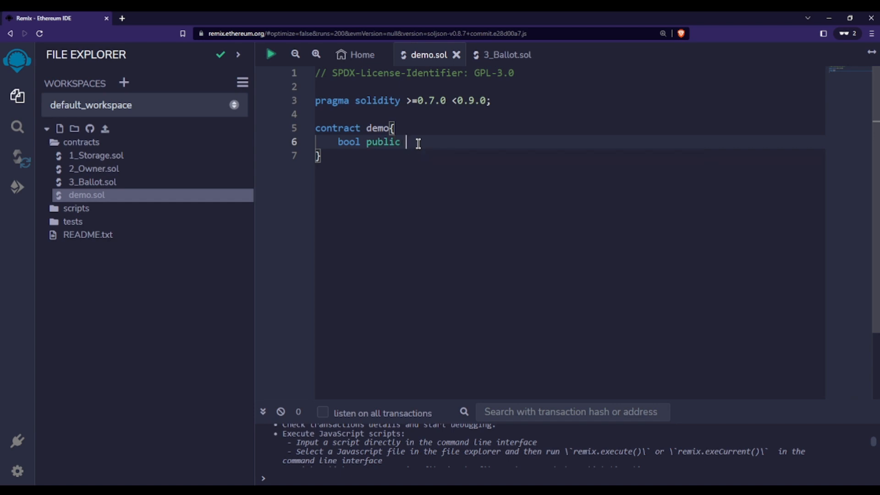
text(value)
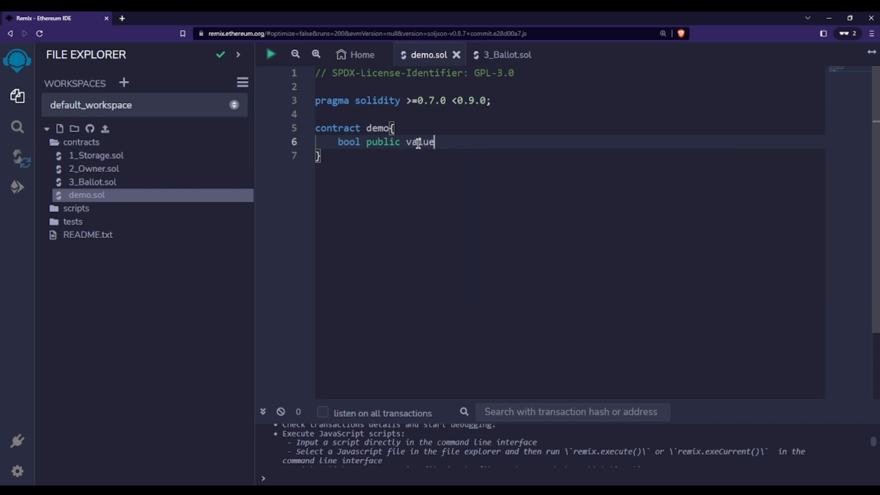
text(=)
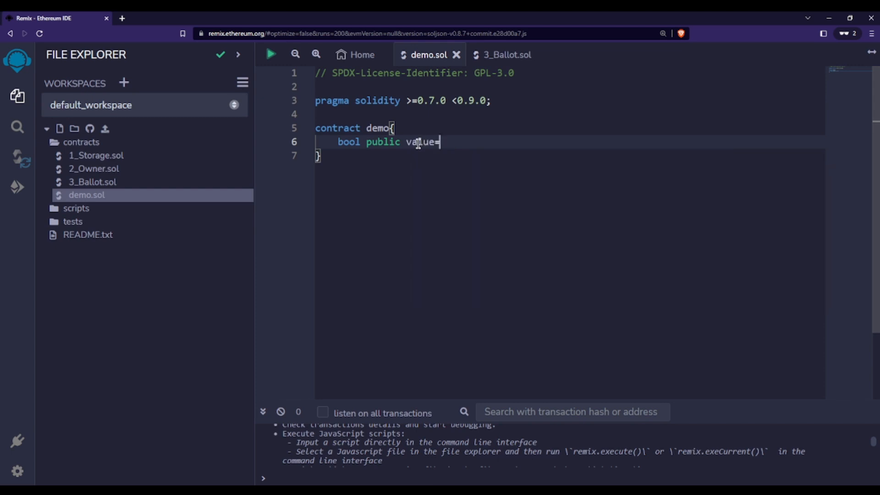
text(true)
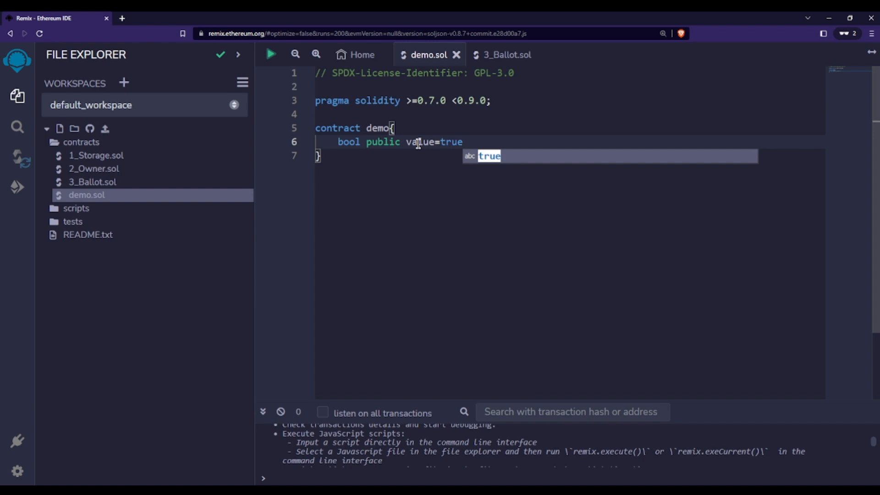
text(fale)
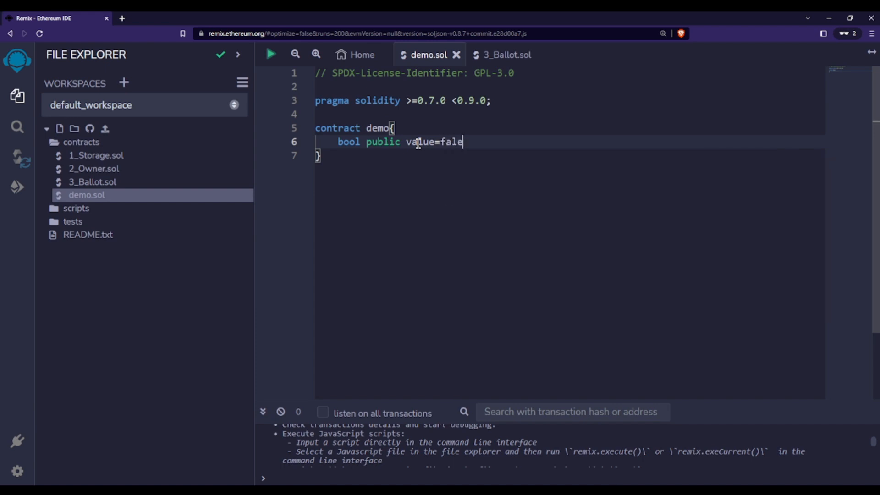
key(Backspace)
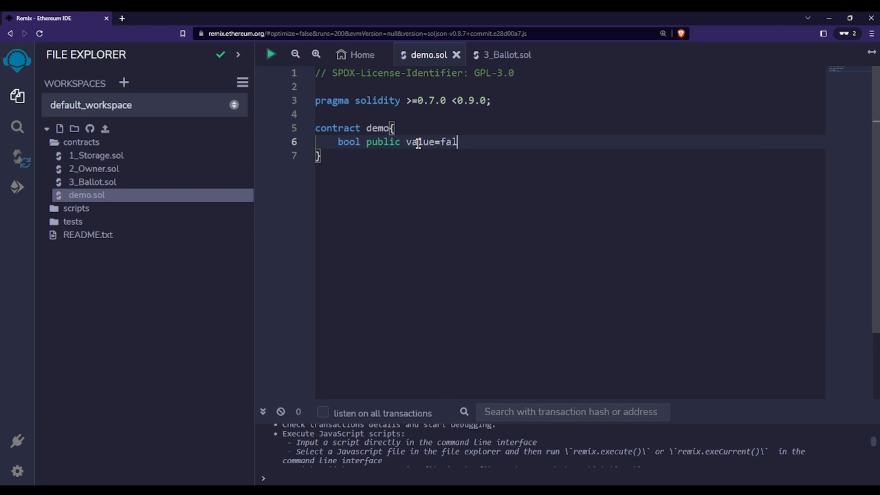
text(;)
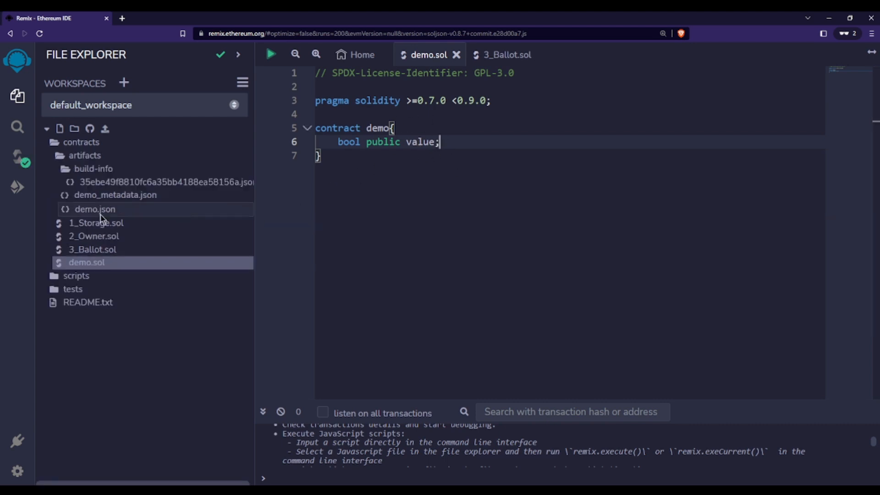
Deploy demo to the Remix VM and read value, which returns false.
click(17, 187)
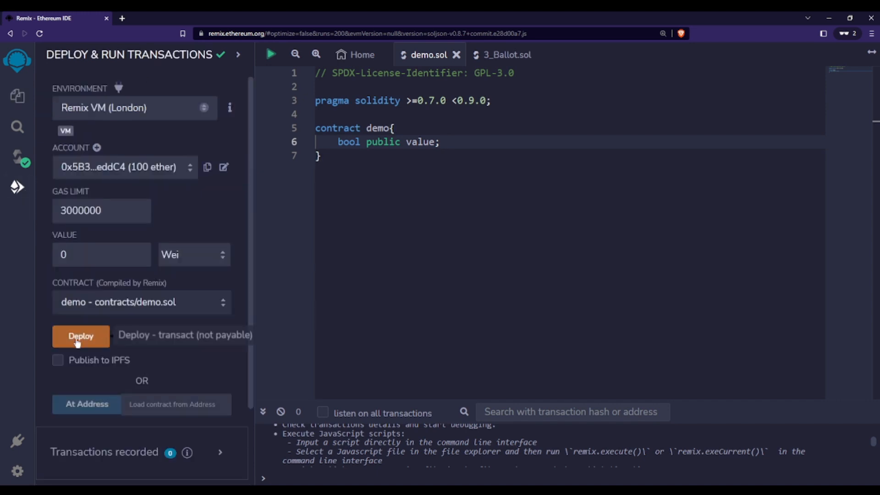
click(80, 335)
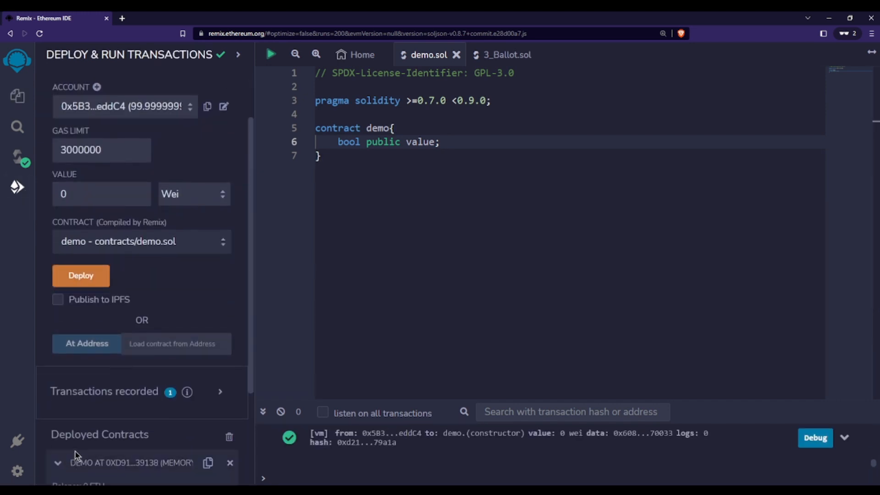
click(80, 371)
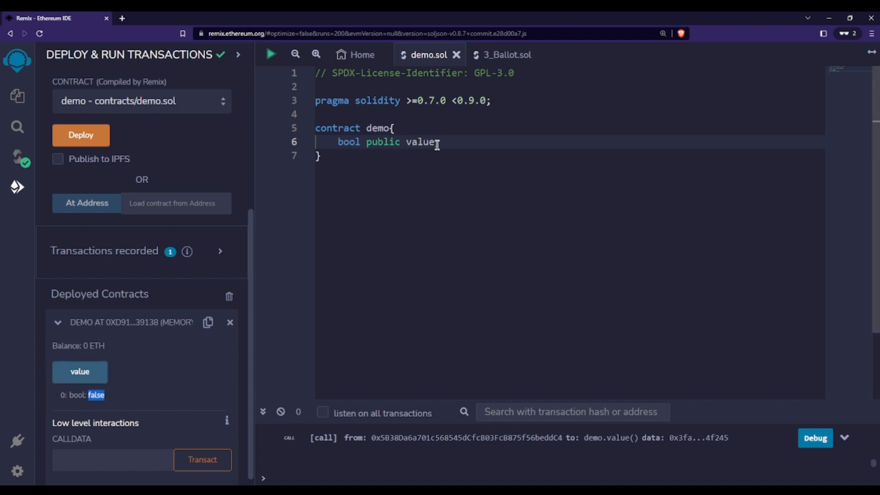
Initialise value to true, redeploy, and read true from the new instance.
text(=true)
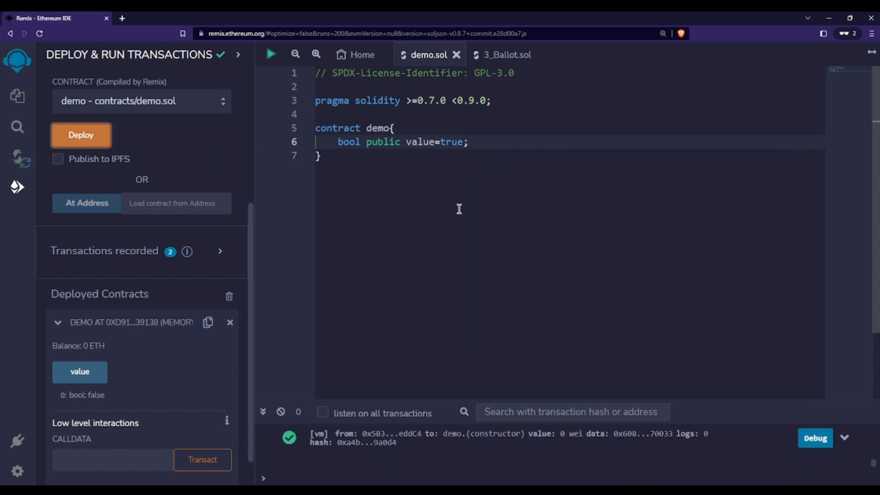
click(80, 135)
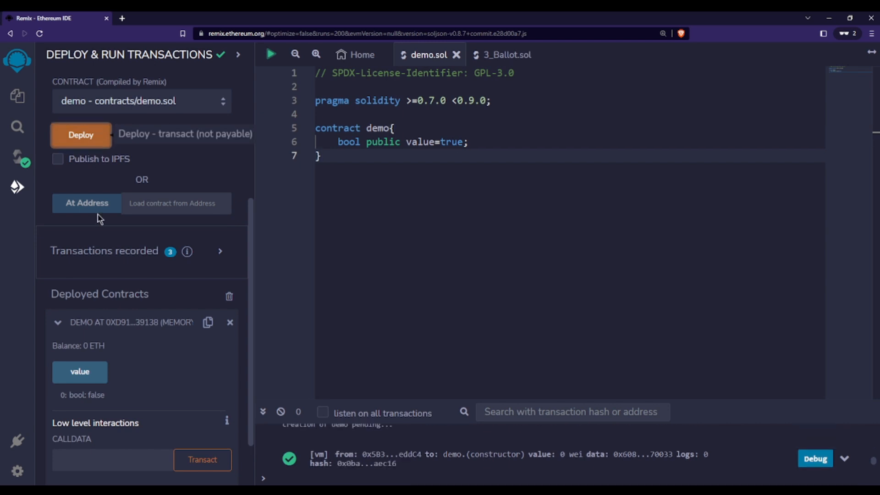
scroll(down, 3)
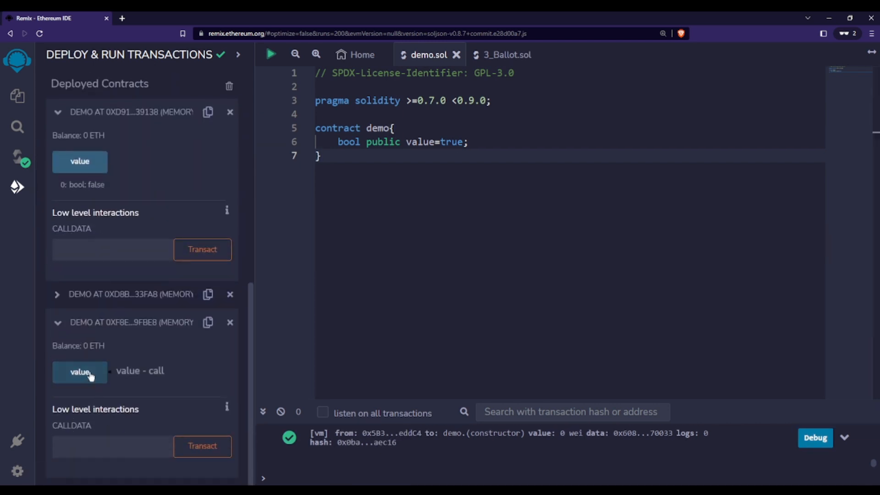
click(80, 371)
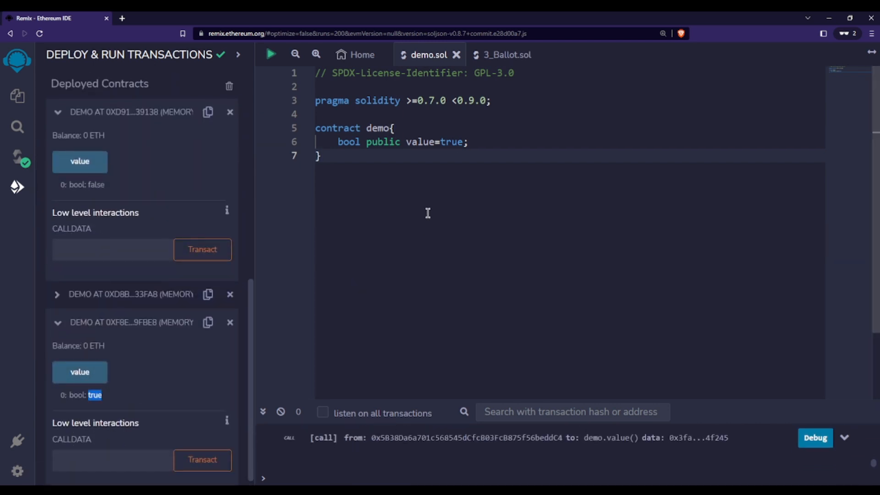
scroll(up, 3)
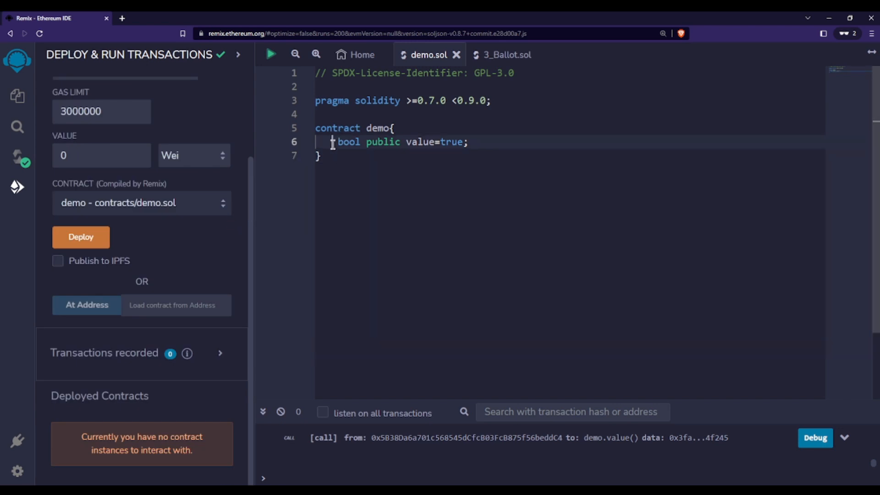
Select the 'bool public value=true;' line and place the cursor after it to continue.
triple_click(400, 142)
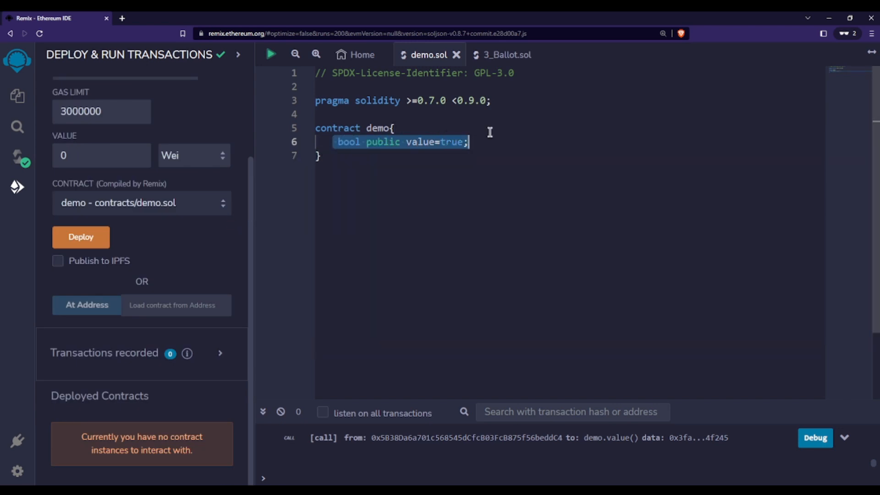
mouse_move(481, 145)
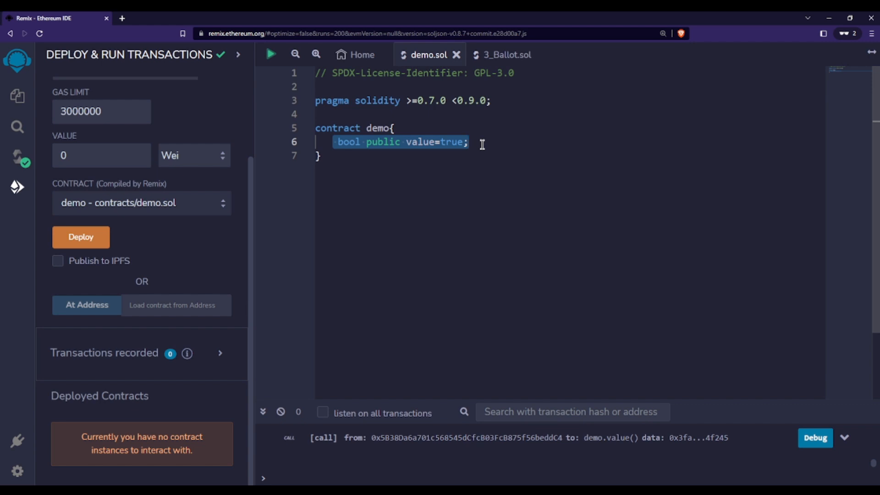
click(468, 142)
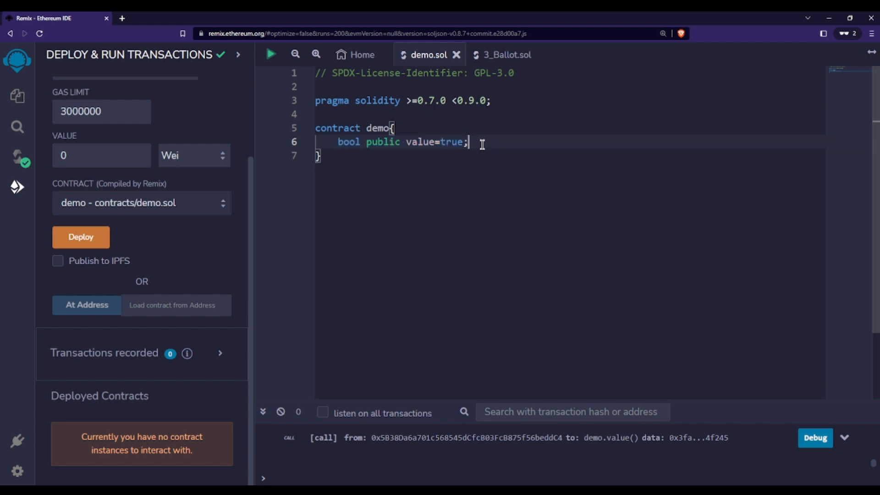
Write the signature 'function checkEven(uint a) public pure returns(bool)'.
text(function)
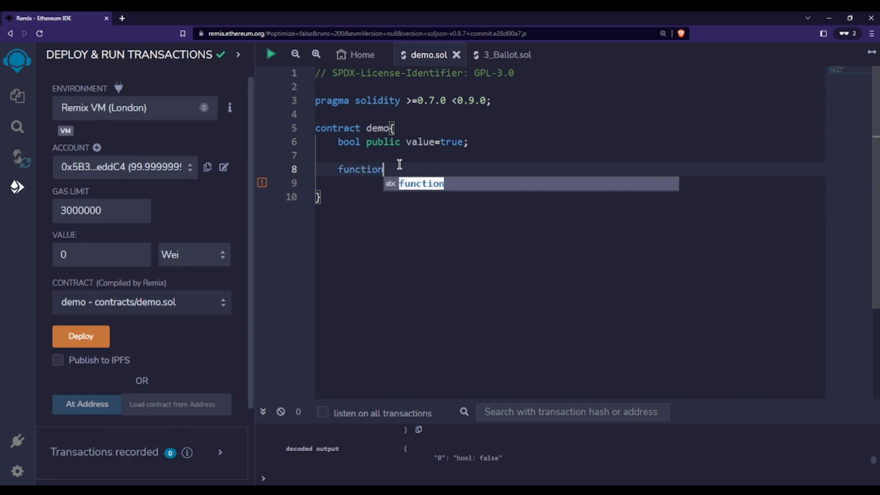
text(chex)
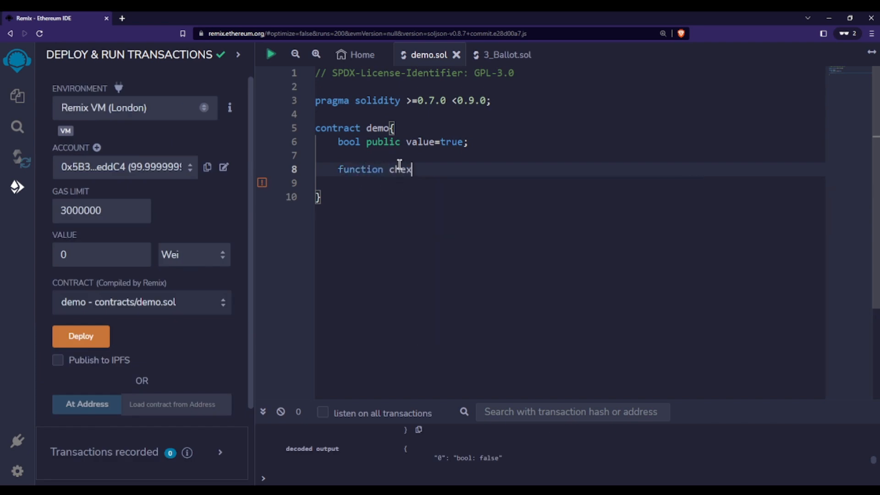
text(ckEvn)
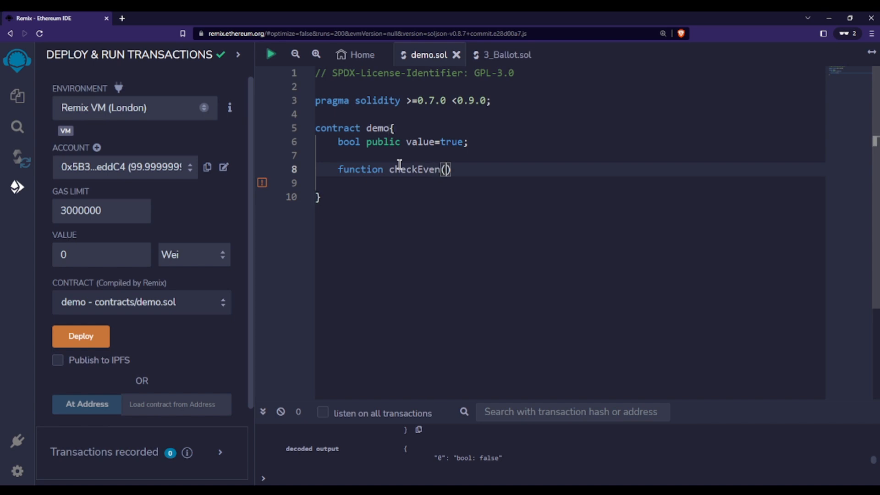
text(uint a)
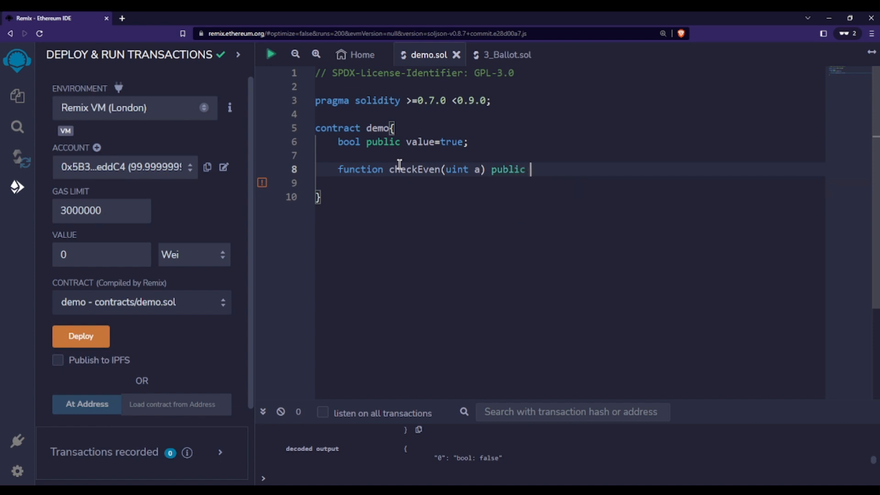
text(pure returns(uint){)
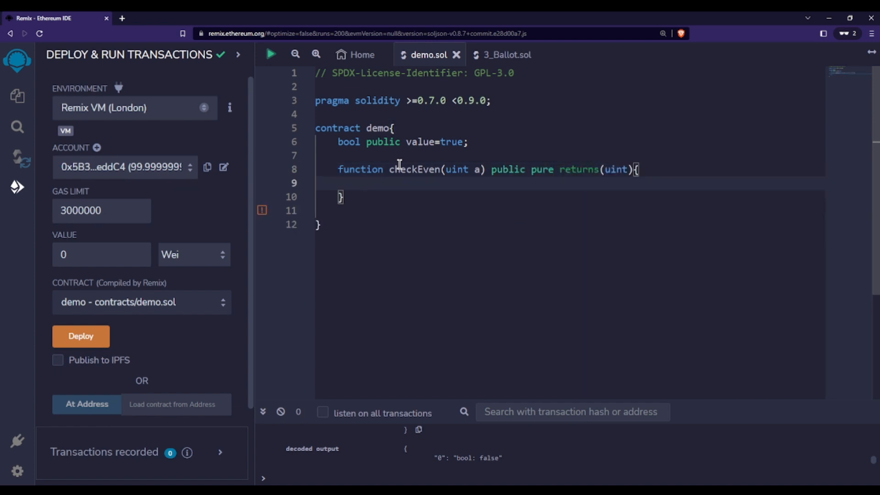
Add the body 'if(a%2==0){ return true; }' for even inputs.
text(if)
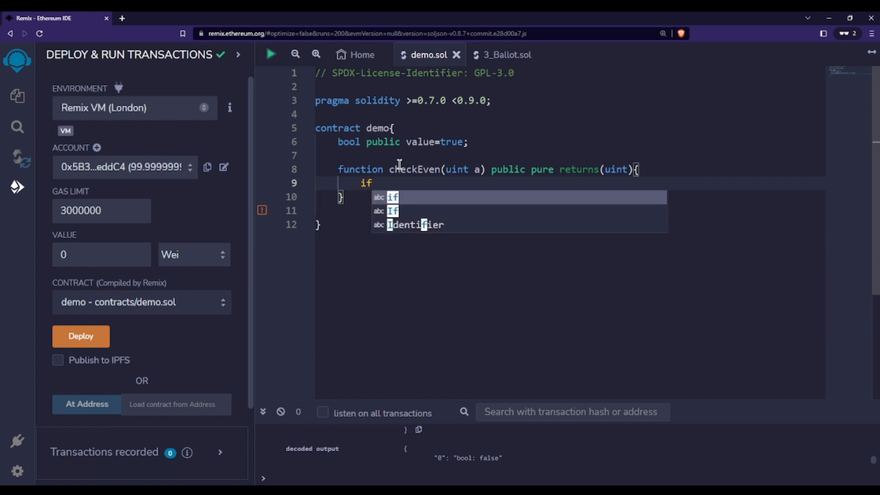
text((a)
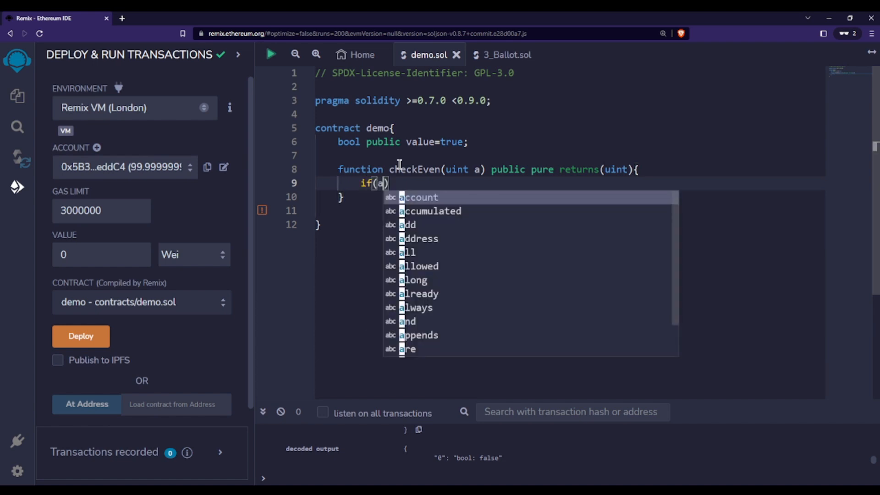
text(%2)
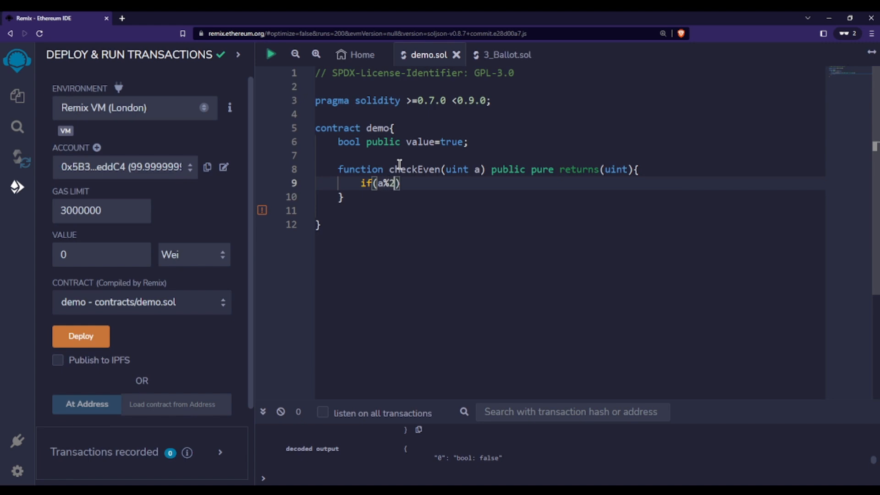
text(==9)
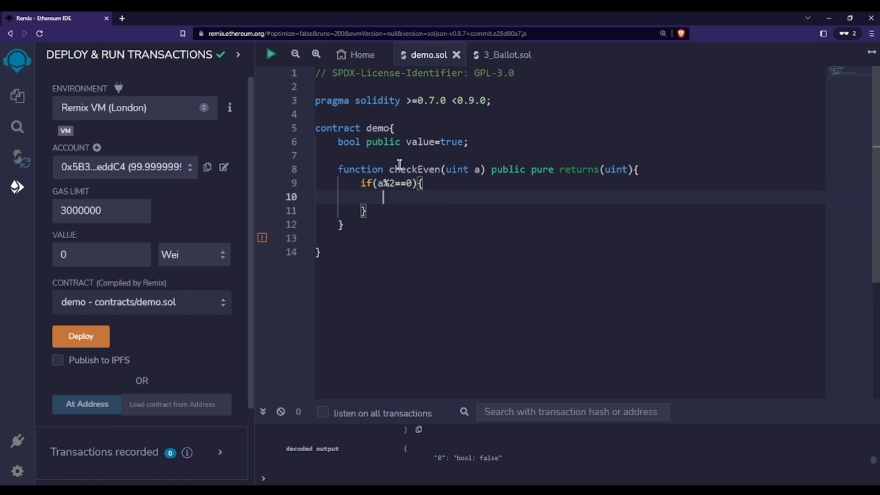
text(return)
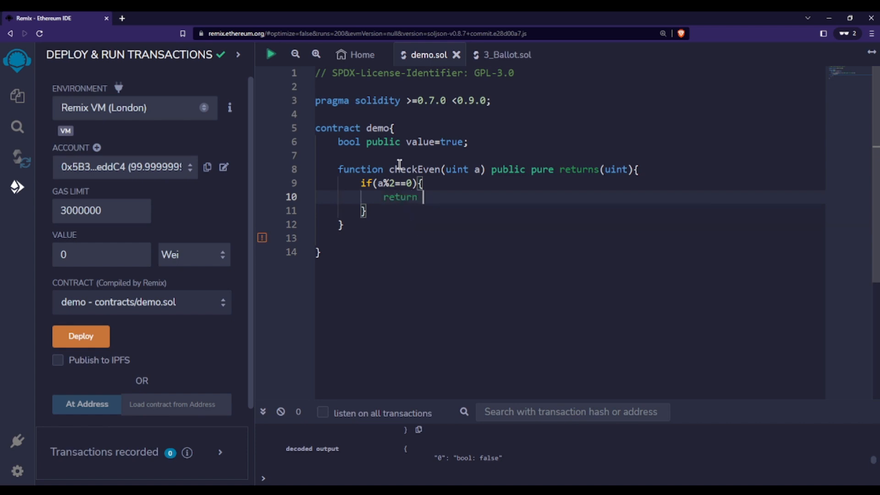
text(true;)
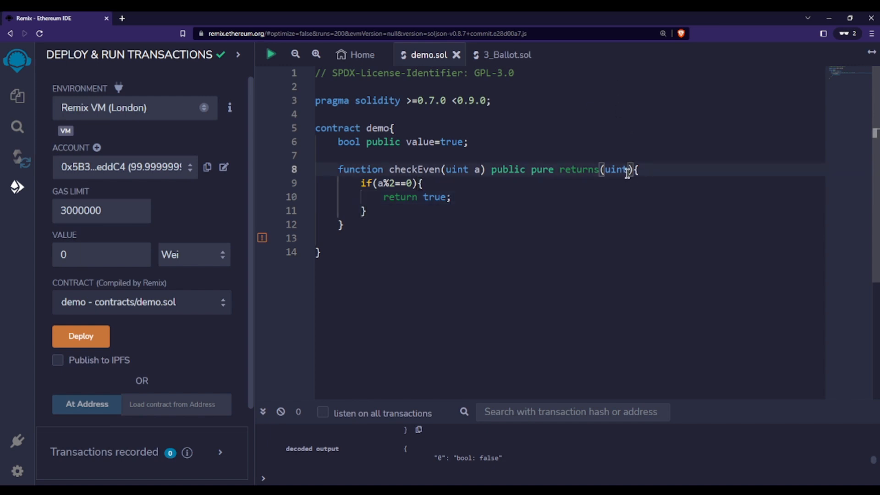
Complete the bool return type and the fall-through 'return false;'.
text(bool)
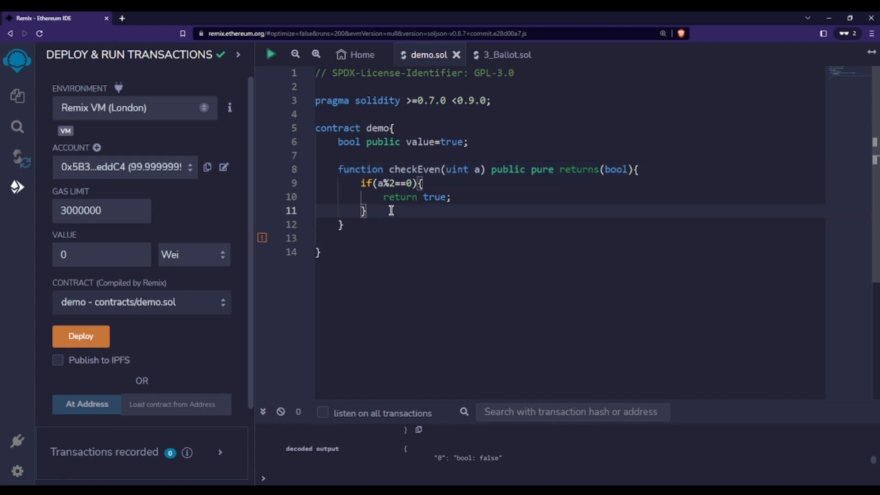
text(rel)
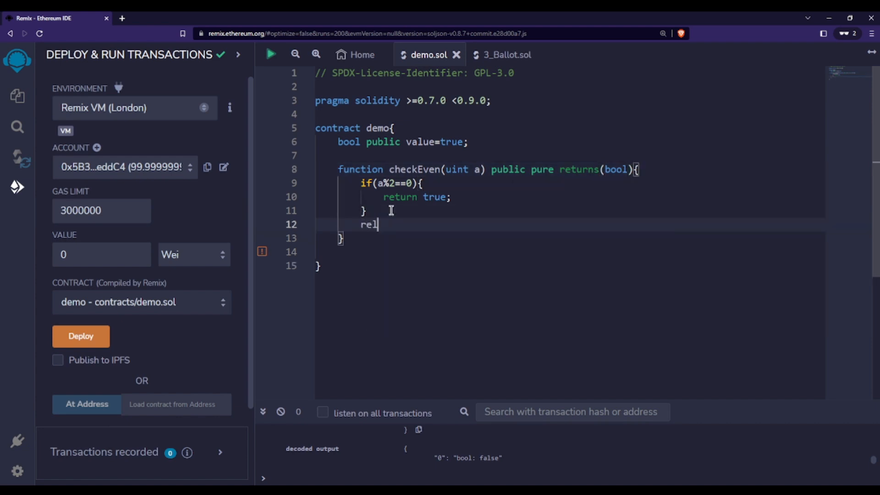
text(turn)
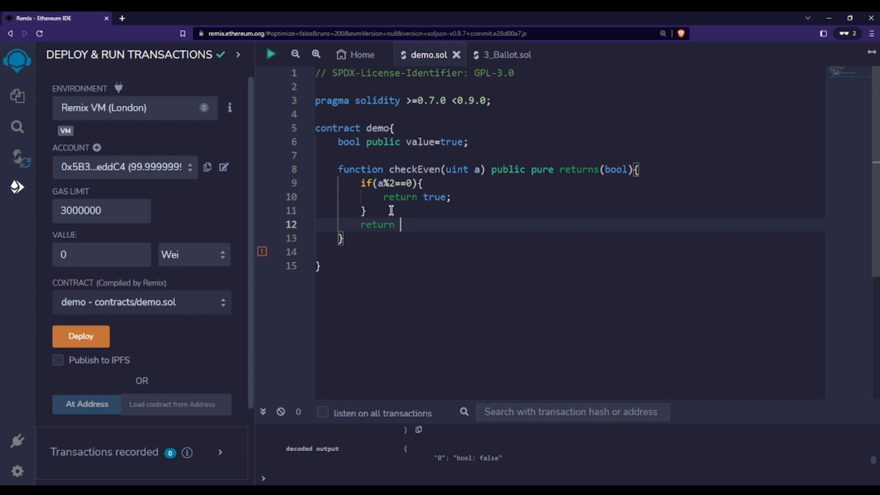
text(false;)
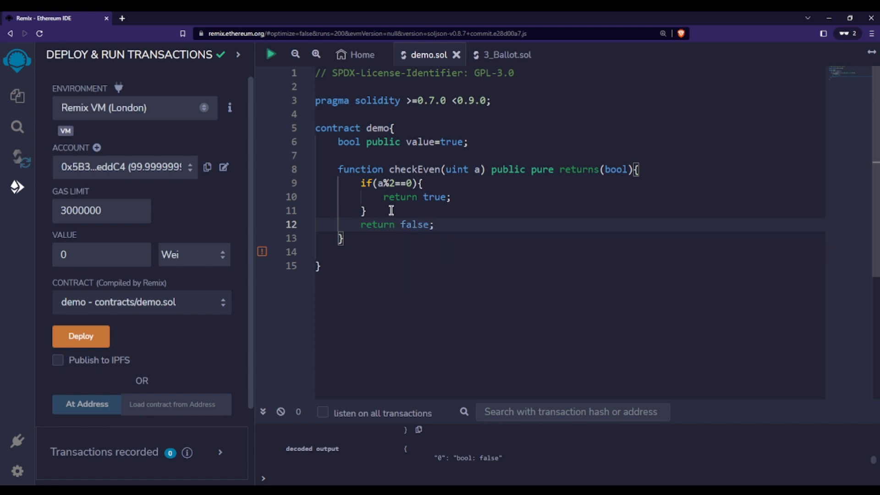
mouse_move(81, 336)
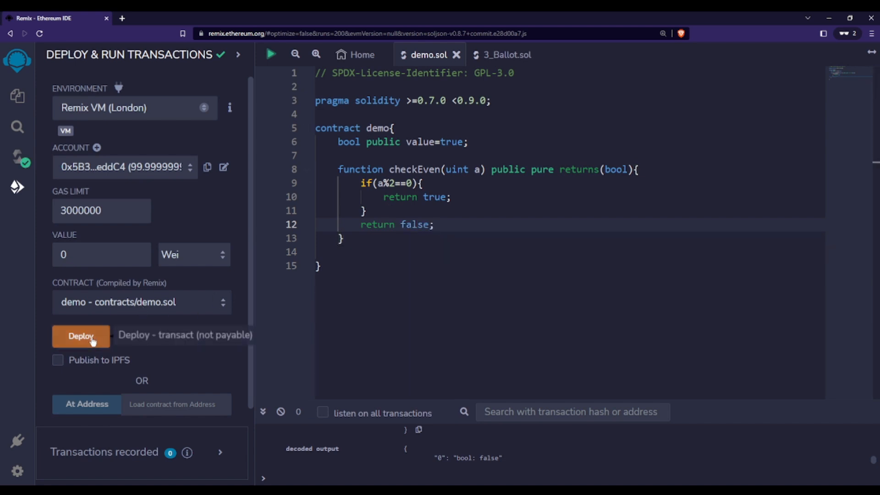
Deploy demo and call checkEven with 12, returning true.
click(81, 336)
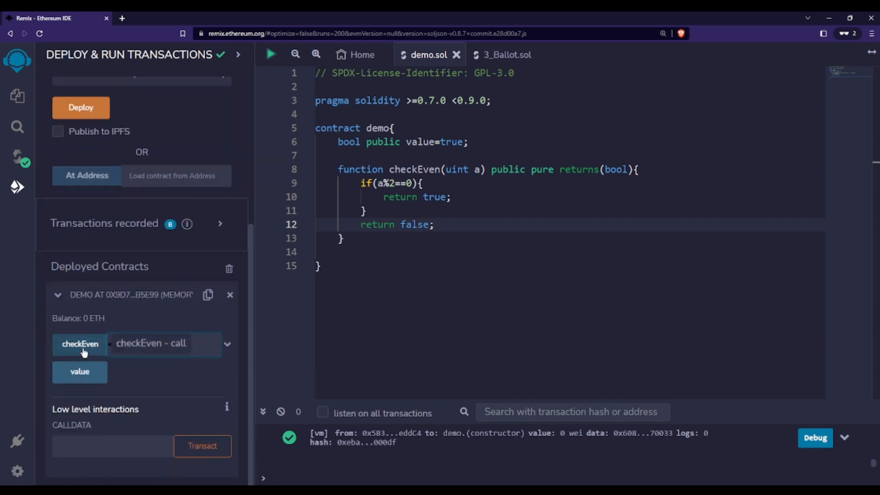
click(80, 344)
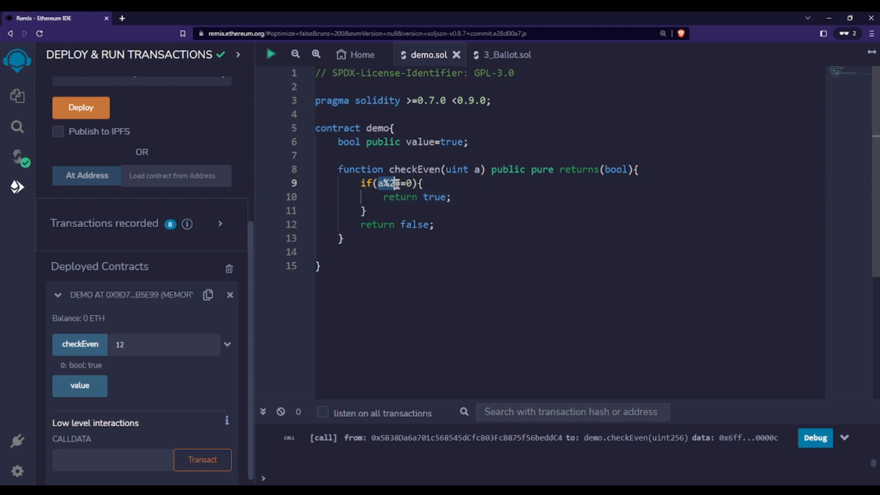
mouse_move(80, 386)
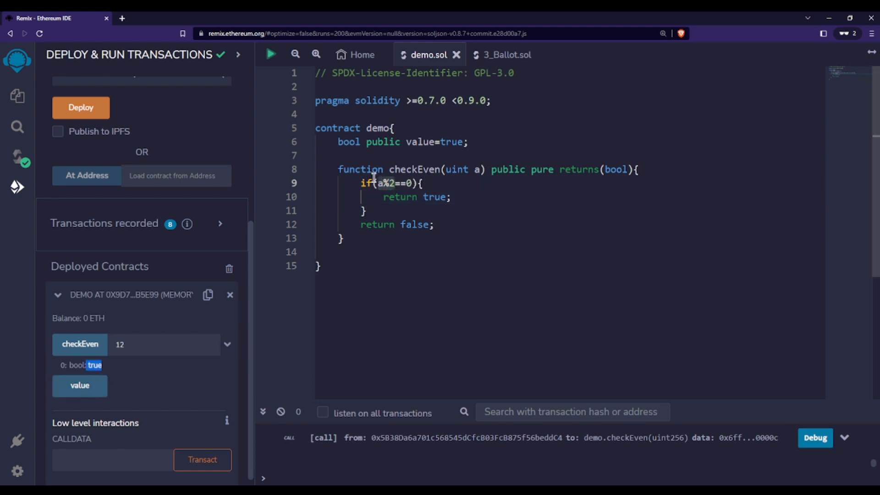
double_click(394, 224)
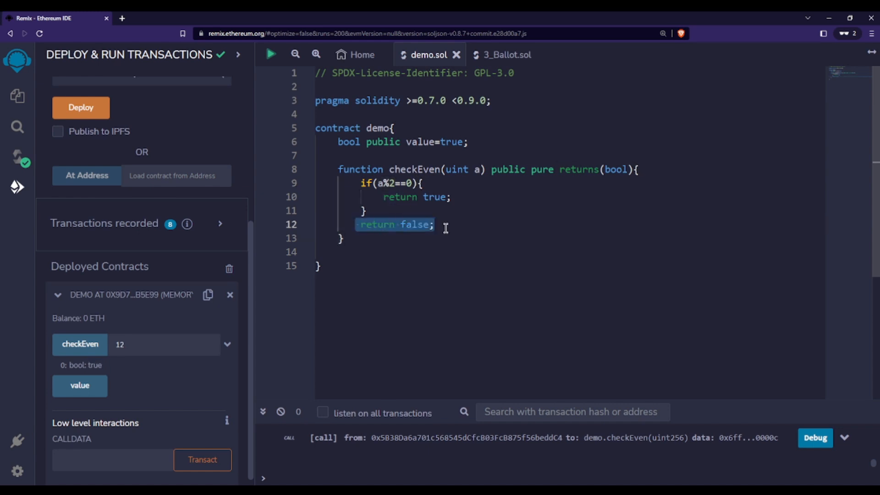